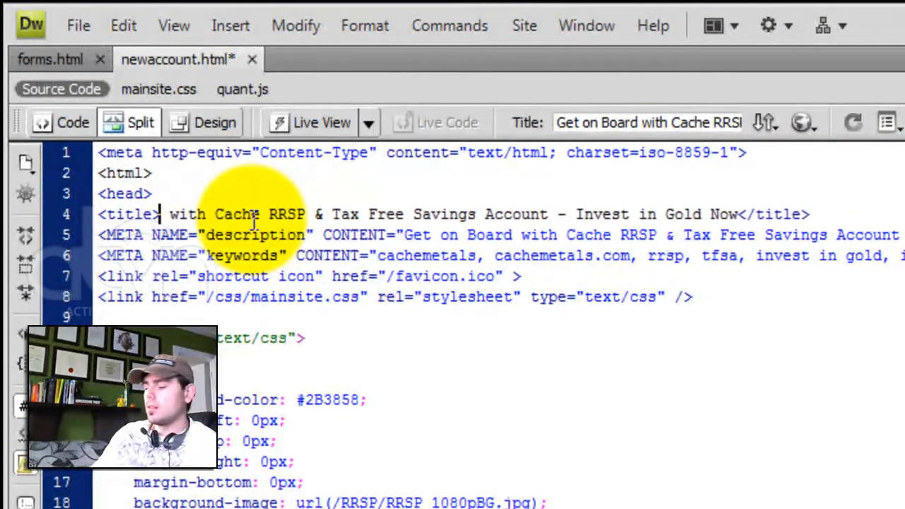
Retitle the page 'Apply for an Account with Cache Metals Inc.' plus the Wholesaler tagline, dropping Canada
type("Apply for an Account")
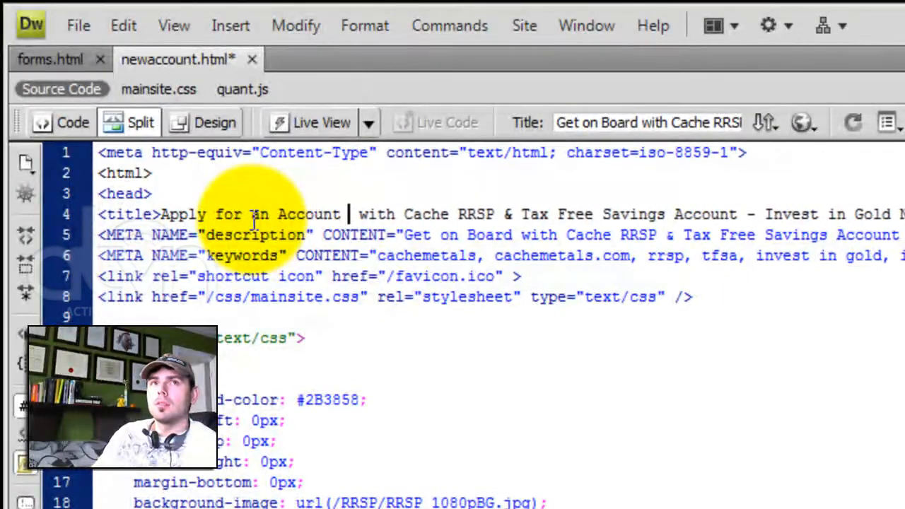
type("with Cache Metals Inc.")
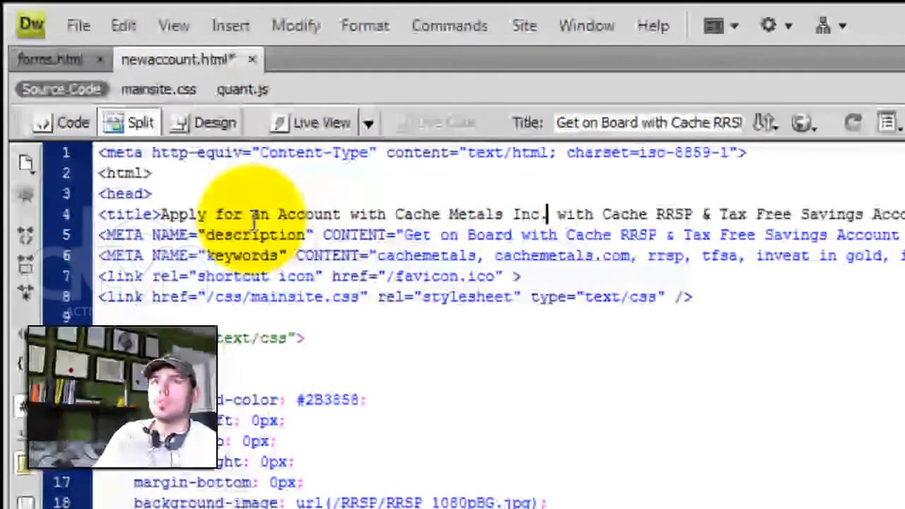
type("The Mo")
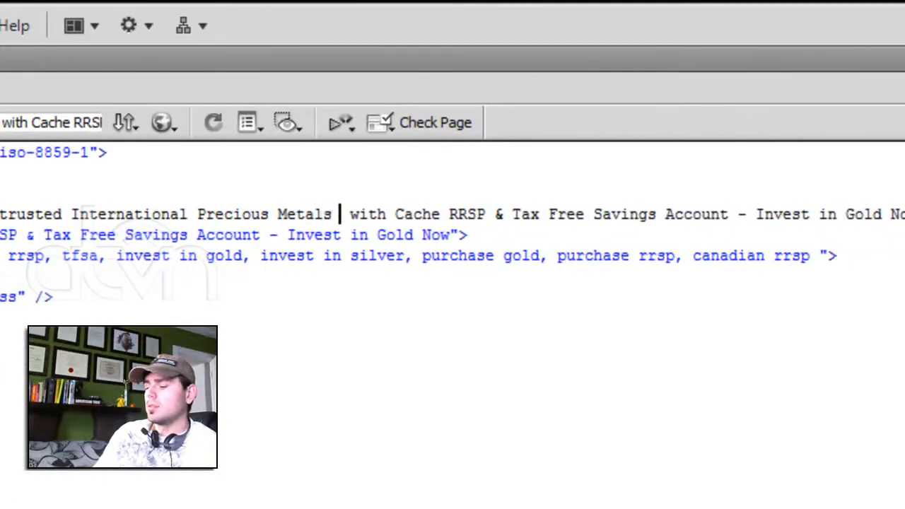
type("Wholesaler in Canada and North American & E")
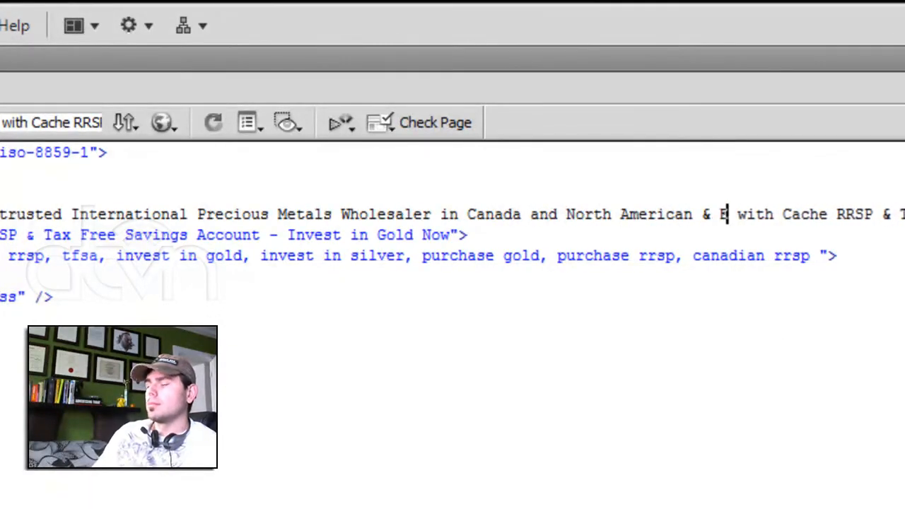
type("urope.</title>")
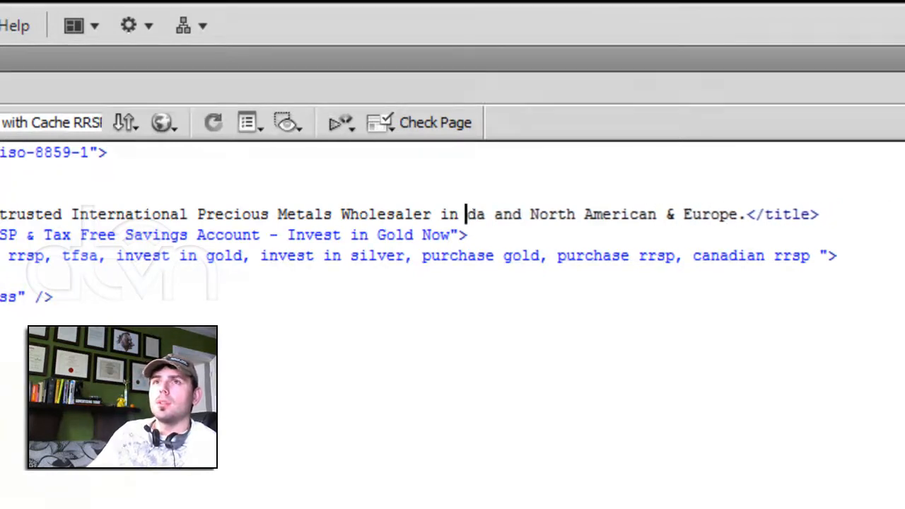
key("Backspace")
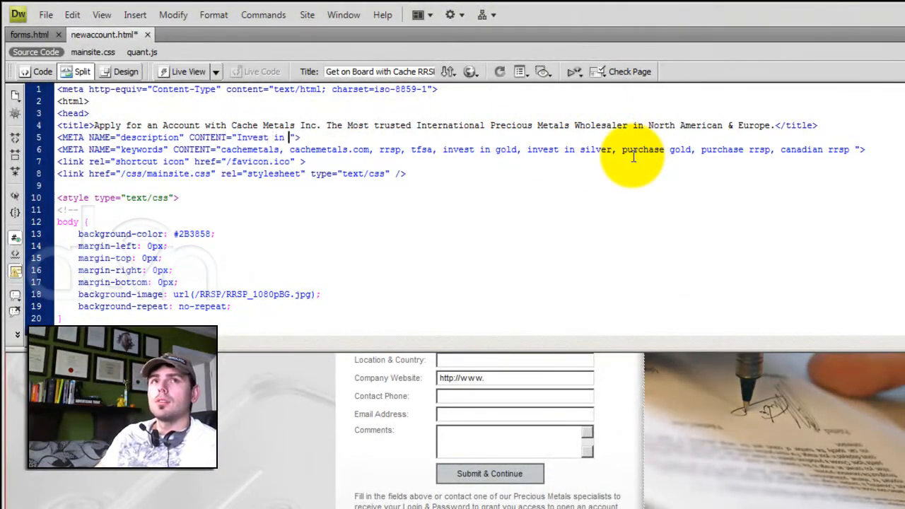
Rewrite the meta description: 'Invest in Precious Metals, Purchase Gold & Silver Products safely and securely. Invest in…'
type("PRecious Metals,")
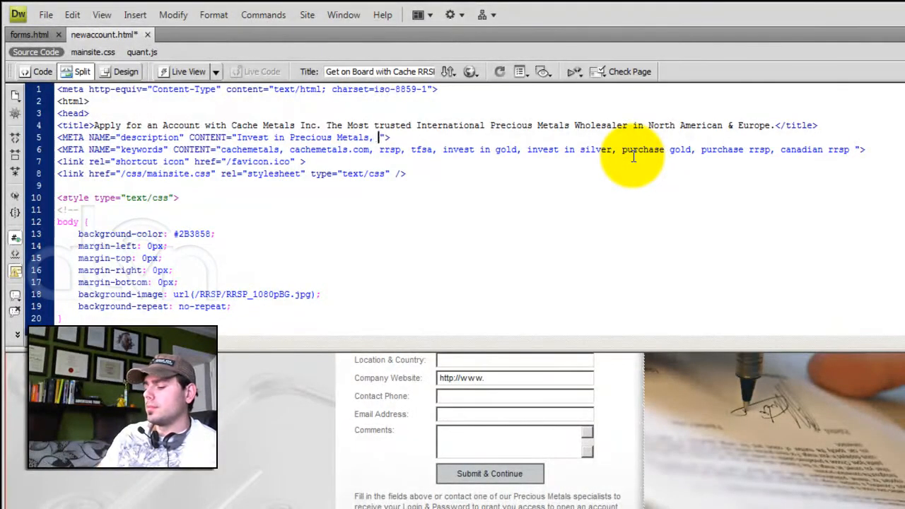
type("Purchase")
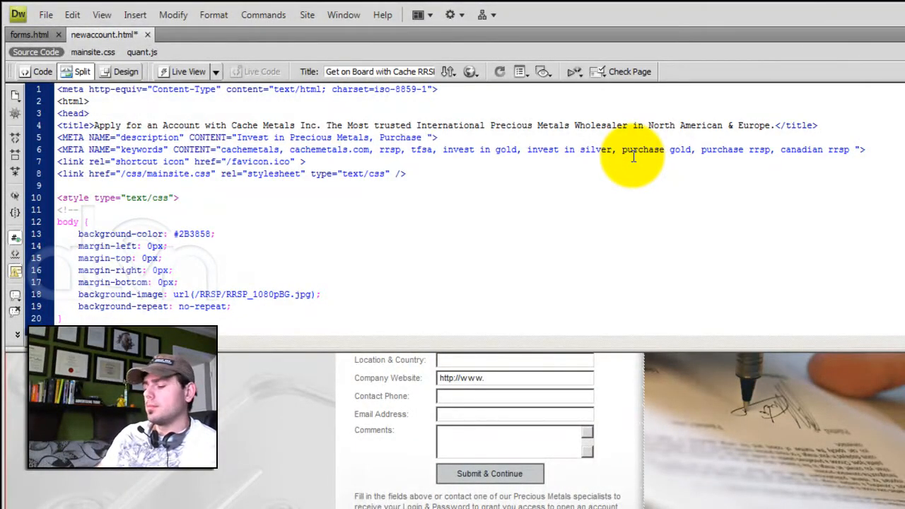
type("Gold & Silver")
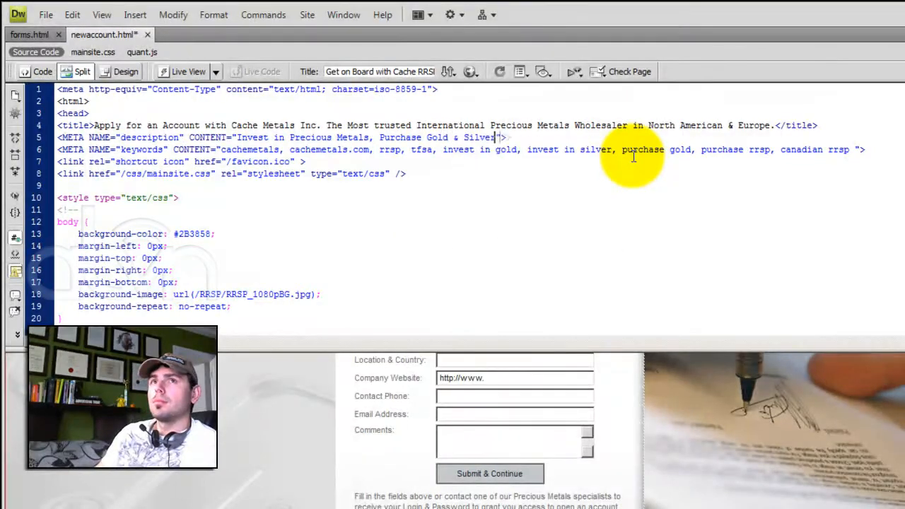
type("Products")
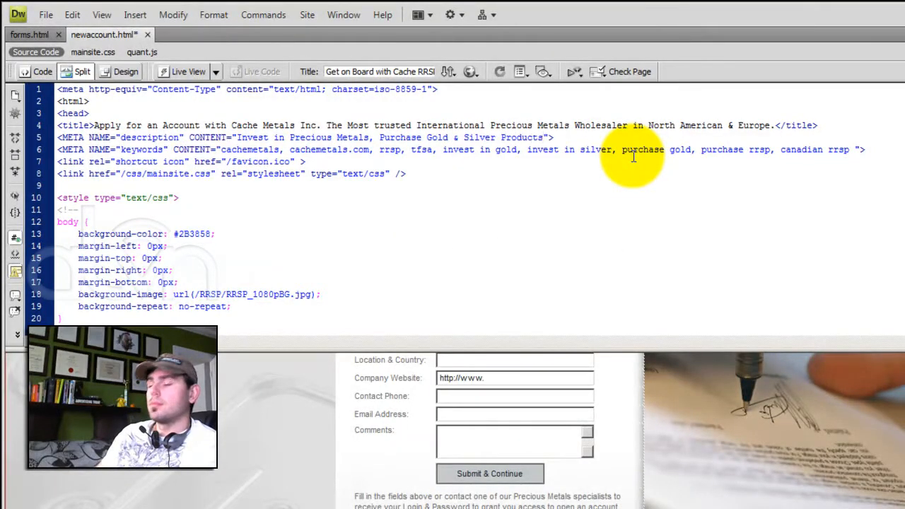
type("safely and securely.")
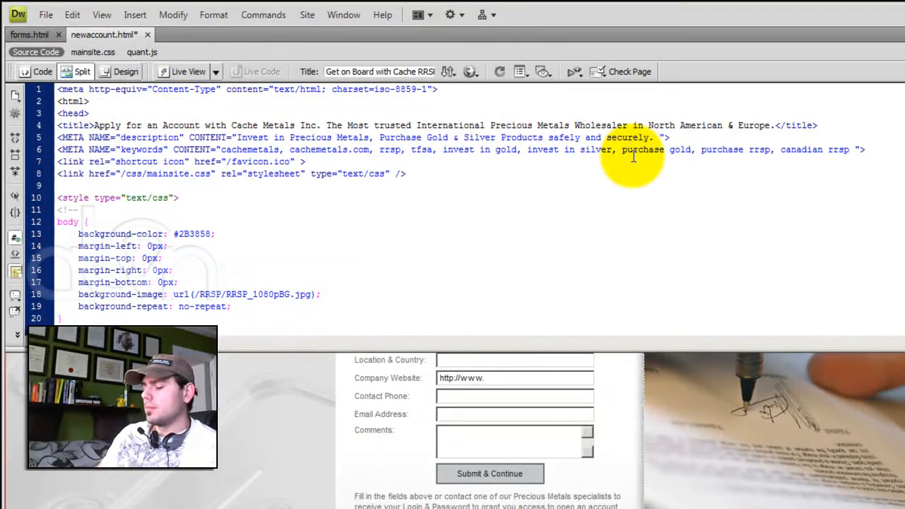
type("Invest in Bulli")
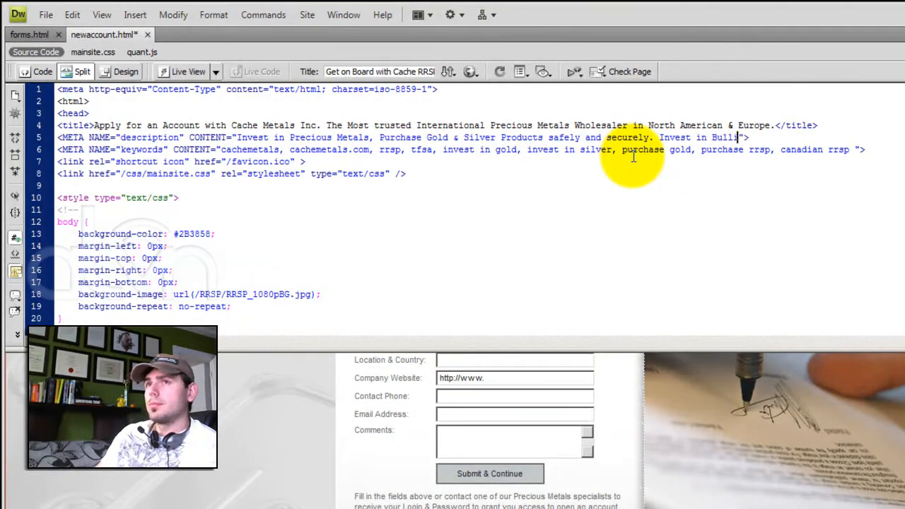
type("and")
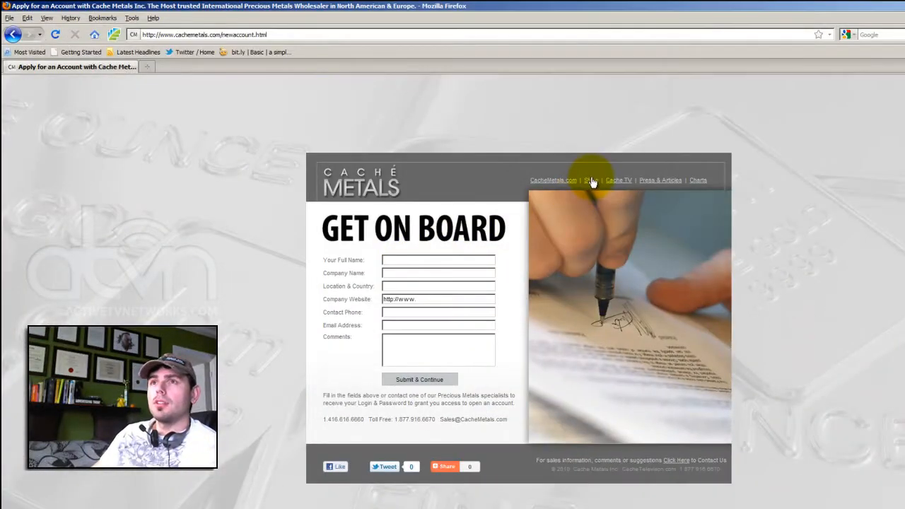
Review the live account page in Firefox, then follow the footer Click Here link to contactus.php
left_click(590, 179)
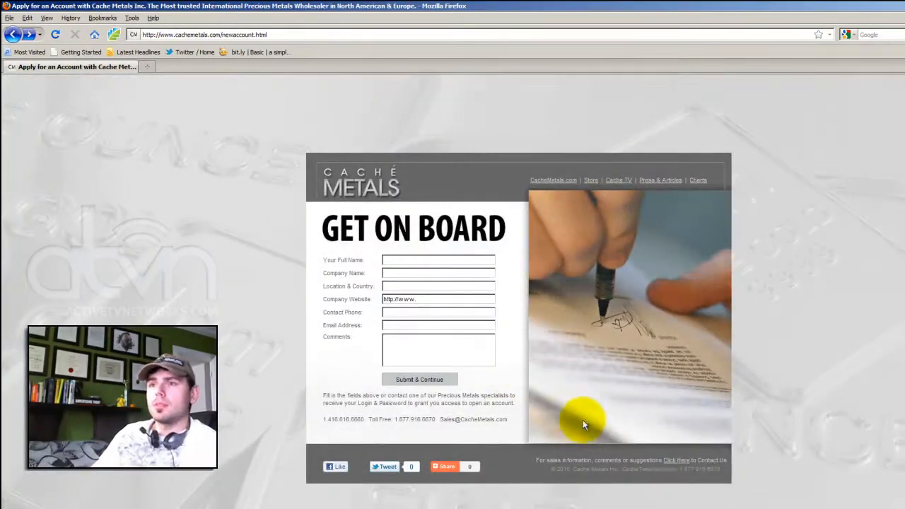
left_click(675, 461)
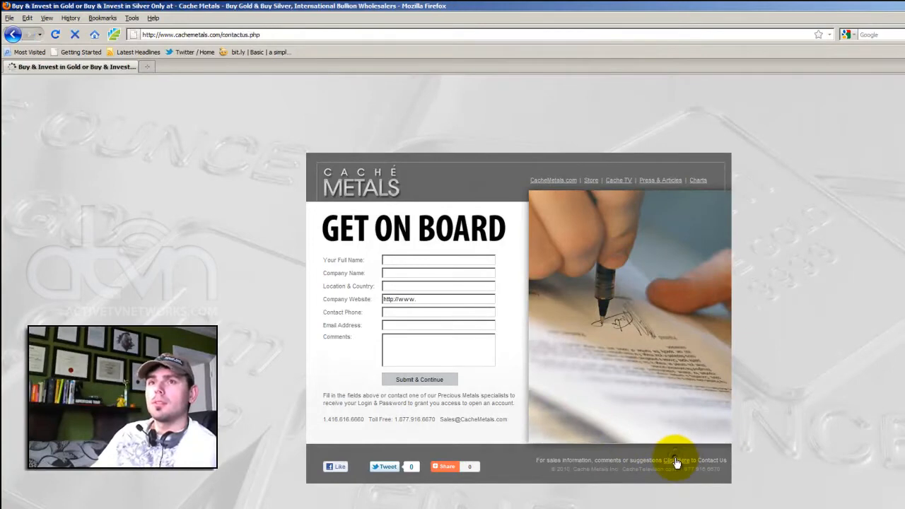
left_click(676, 460)
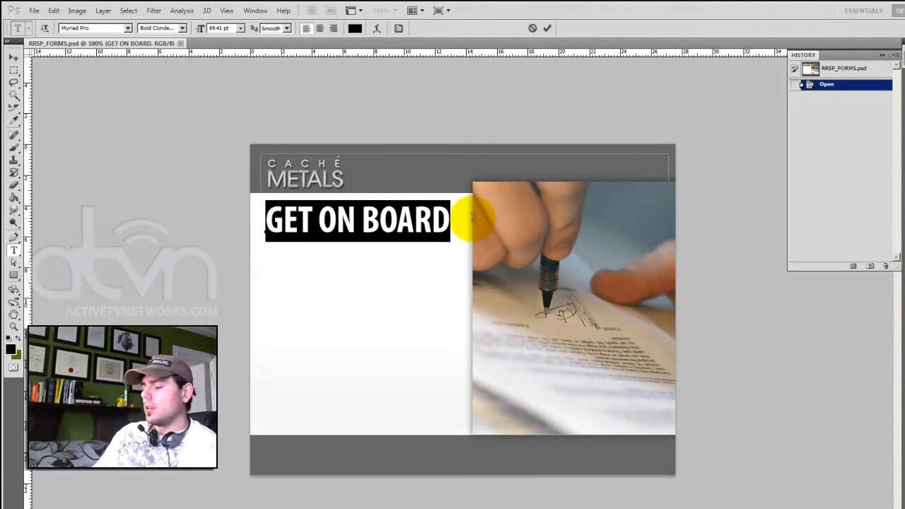
Replace the GET ON BOARD headline with OPEN AN ACCOUNT and begin editing the subheading
type("OPEN AN")
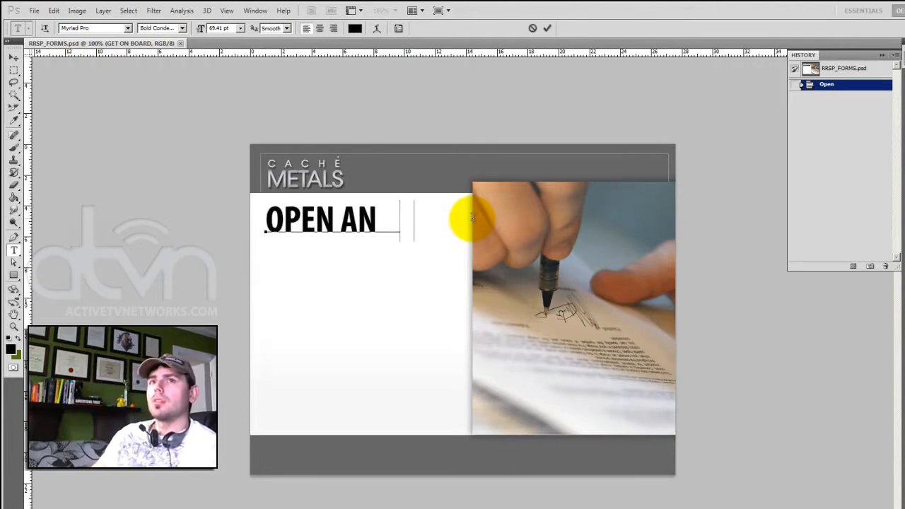
type("ACCOUNT")
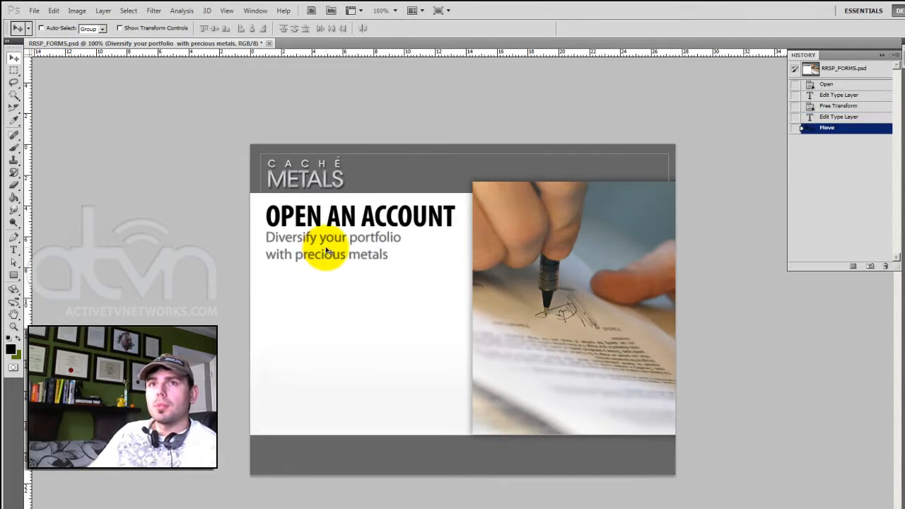
left_click(332, 245)
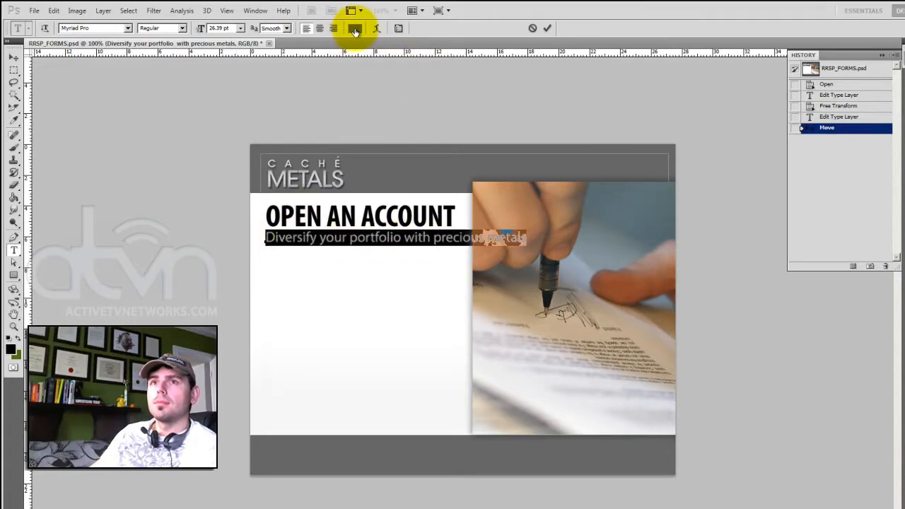
Colour the subheading olive-gold and scale it onto one line under the headline
left_click(355, 28)
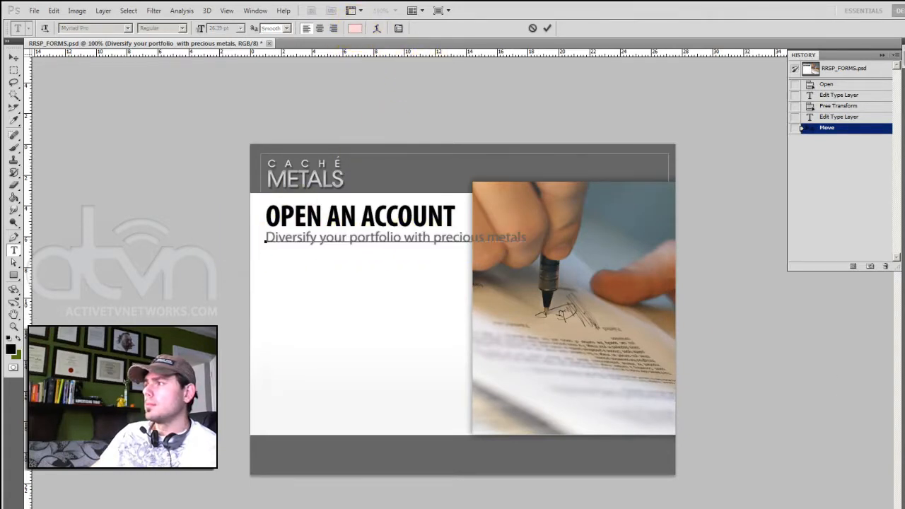
left_click(354, 28)
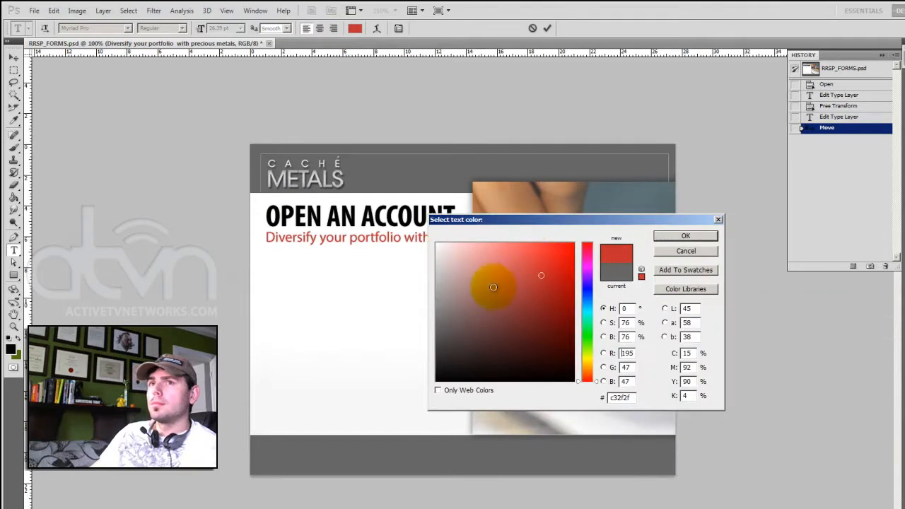
left_click(553, 265)
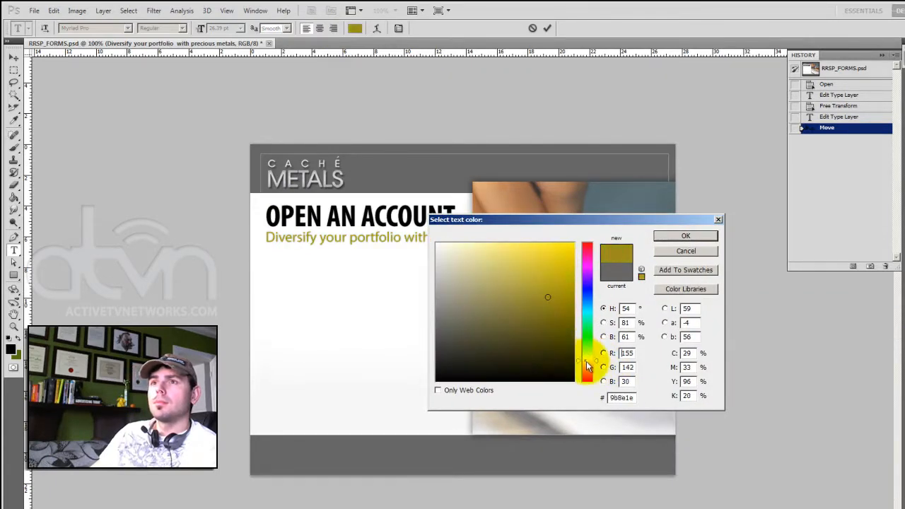
left_click(685, 235)
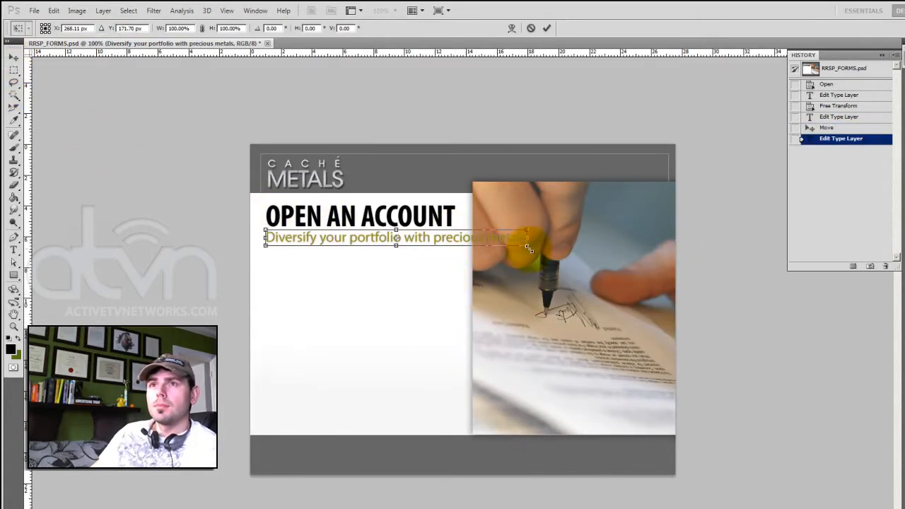
left_click_drag(526, 248, 456, 244)
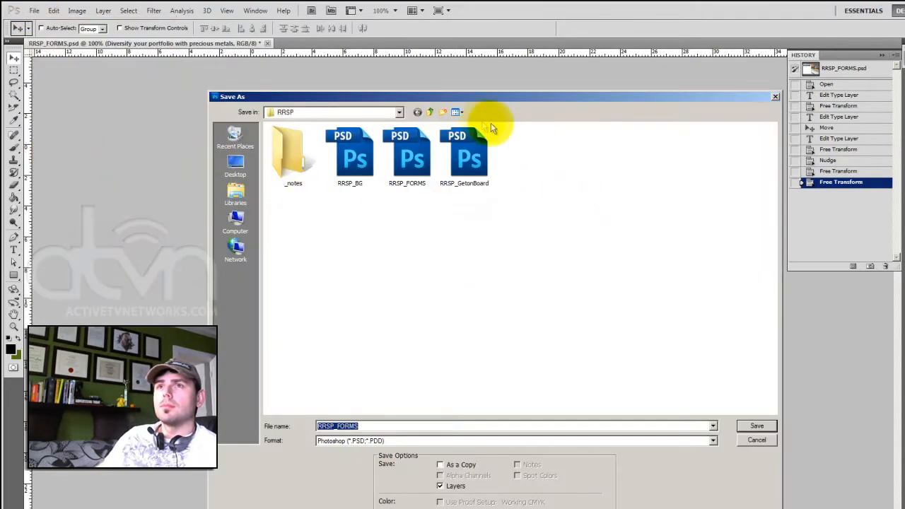
Save the design into the images folder under the name NewAccount.psd
double_click(521, 152)
type("NewAccount.psd")
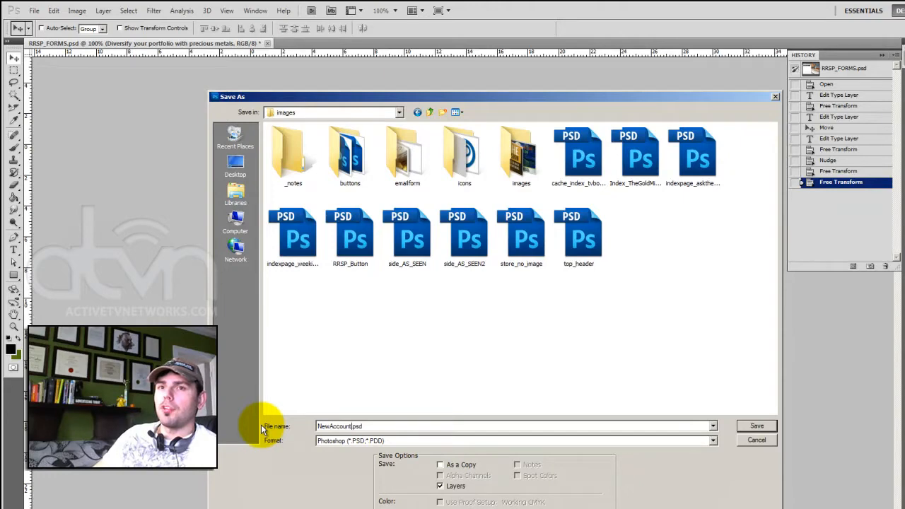
left_click(756, 439)
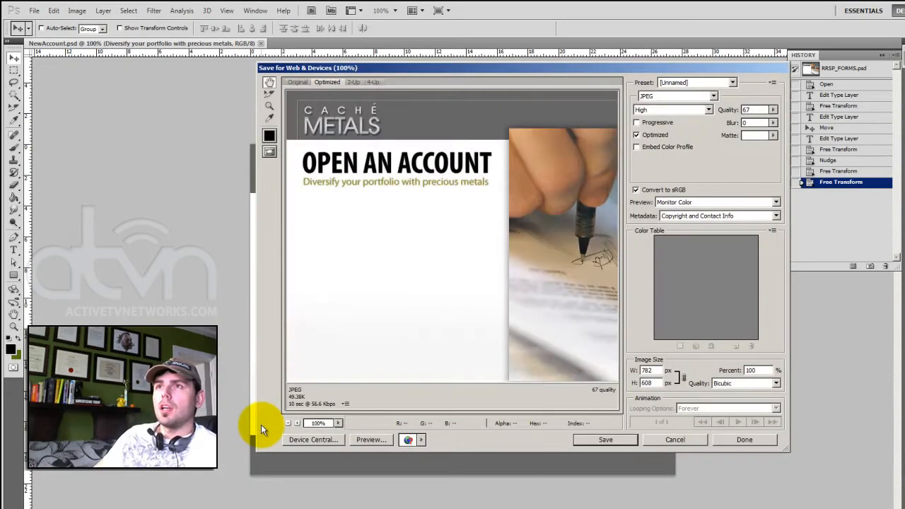
mouse_move(580, 63)
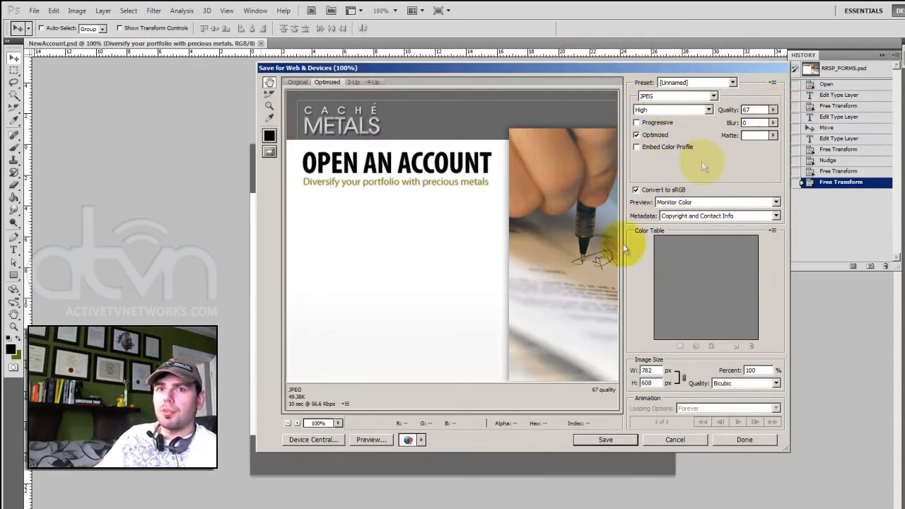
mouse_move(721, 106)
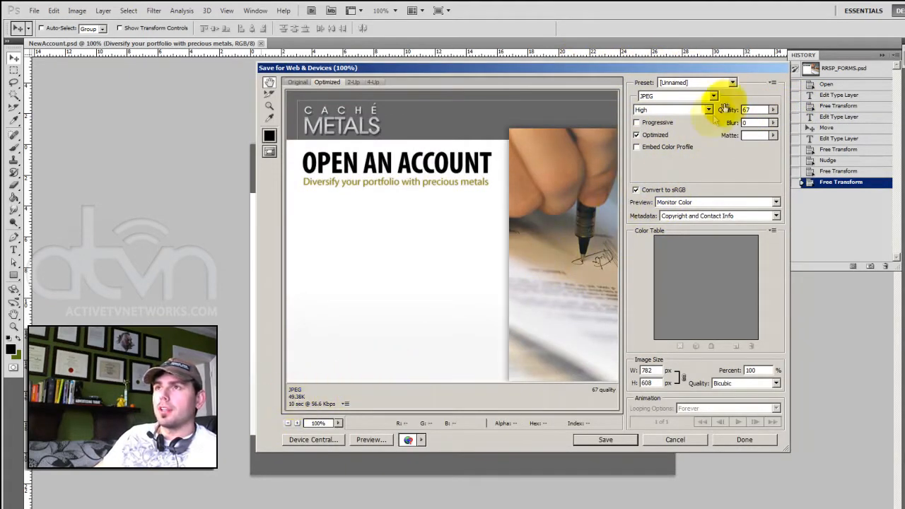
Export the header via Save for Web as a High-quality JPEG, quality 67
left_click(604, 439)
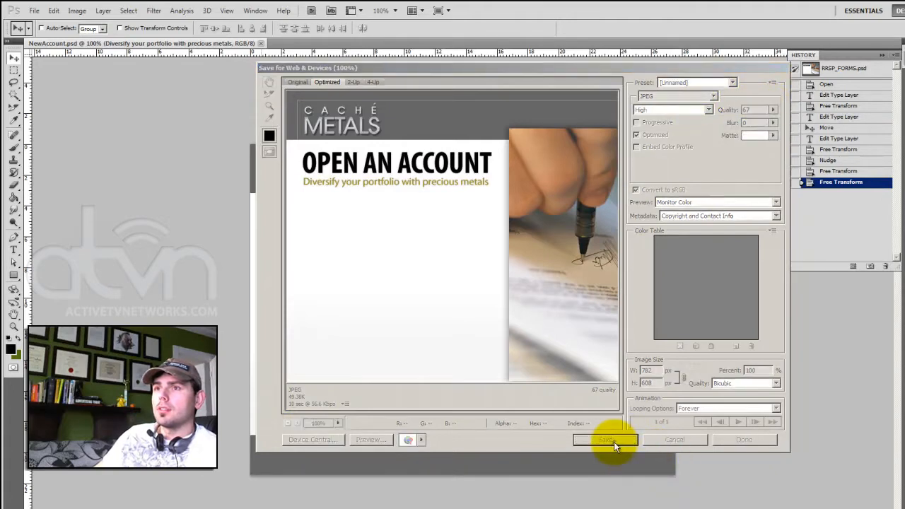
Save the JPEG to images, skip the link scan, and set the table background to /images/newaccount.jpg
left_click(604, 439)
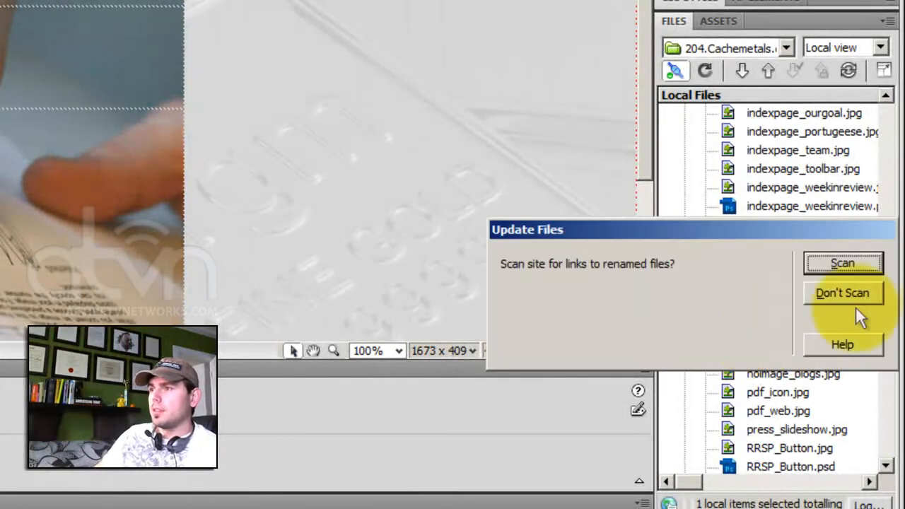
left_click(842, 293)
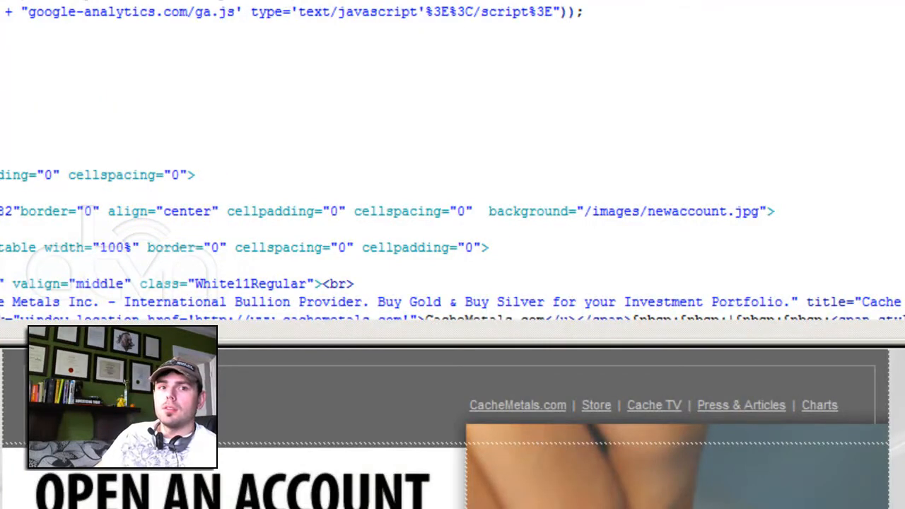
right_click(268, 396)
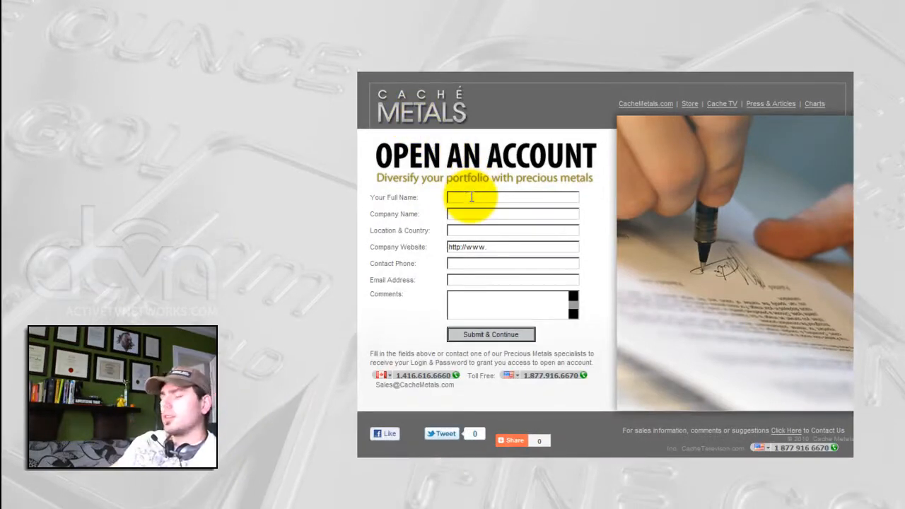
Fill the form with 'test' data, submit it, and dismiss the thank-you message
type("test")
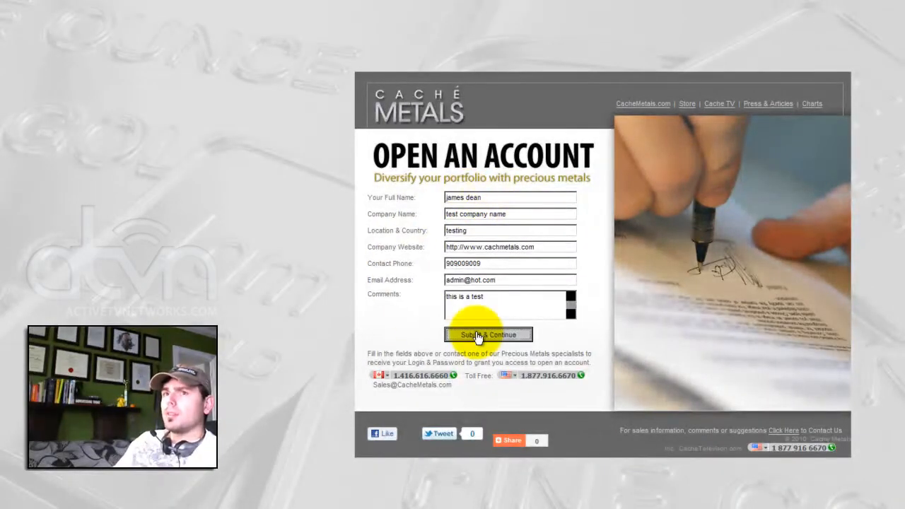
left_click(488, 334)
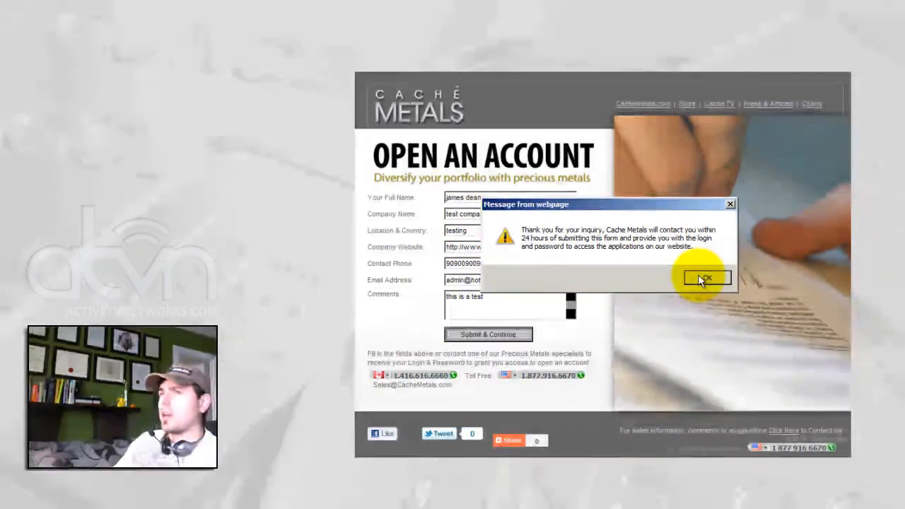
left_click(704, 277)
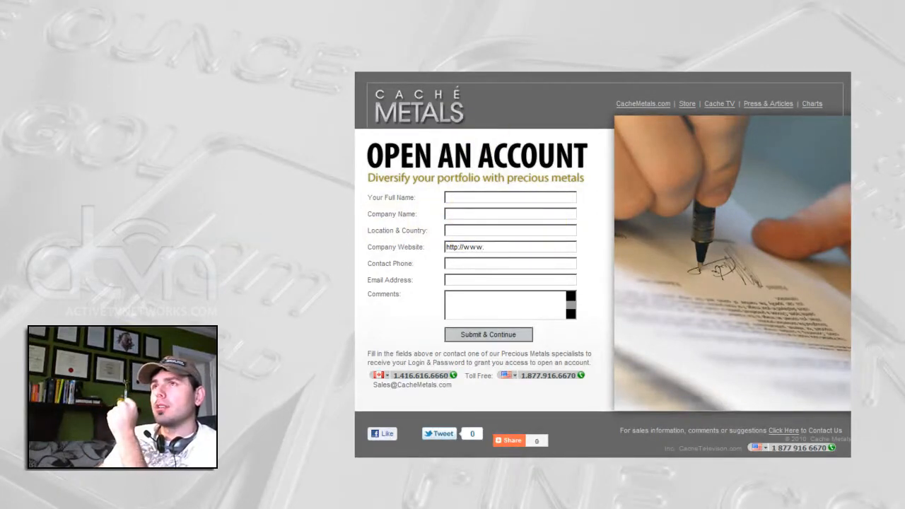
mouse_move(642, 103)
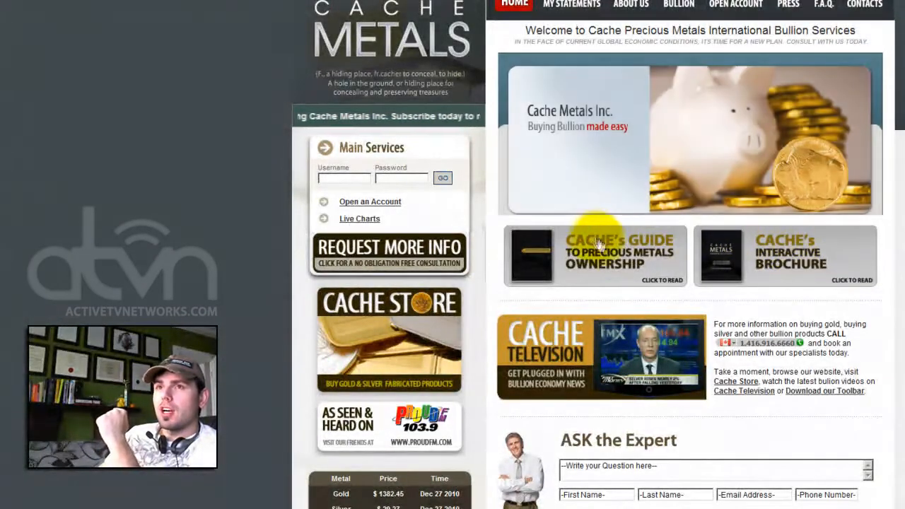
Open the CACHE's GUIDE to Precious Metals Ownership banner from the home page
left_click(594, 255)
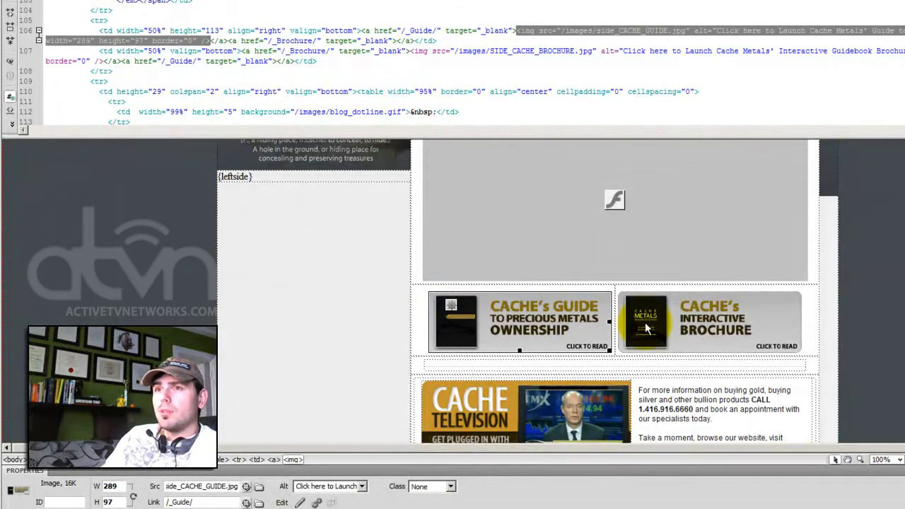
mouse_move(728, 328)
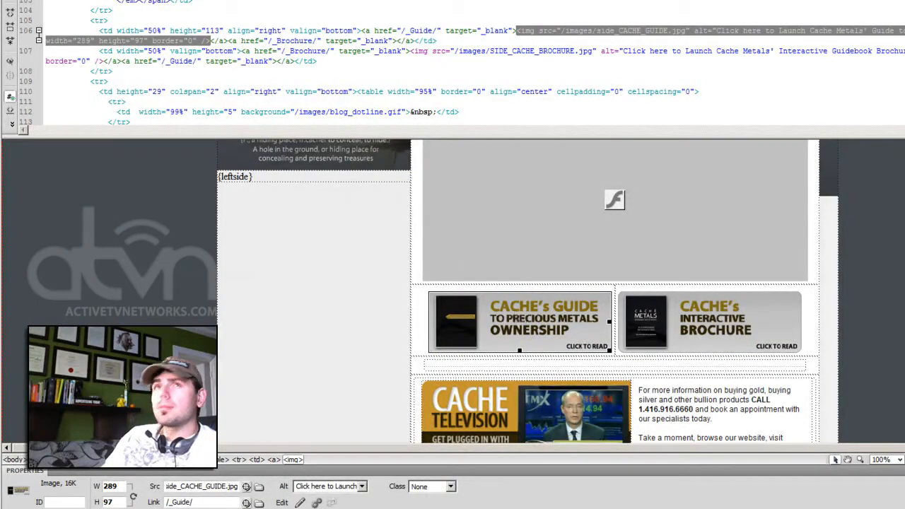
Reopen newaccount.html from the recent documents list and scroll through the page
left_click(21, 3)
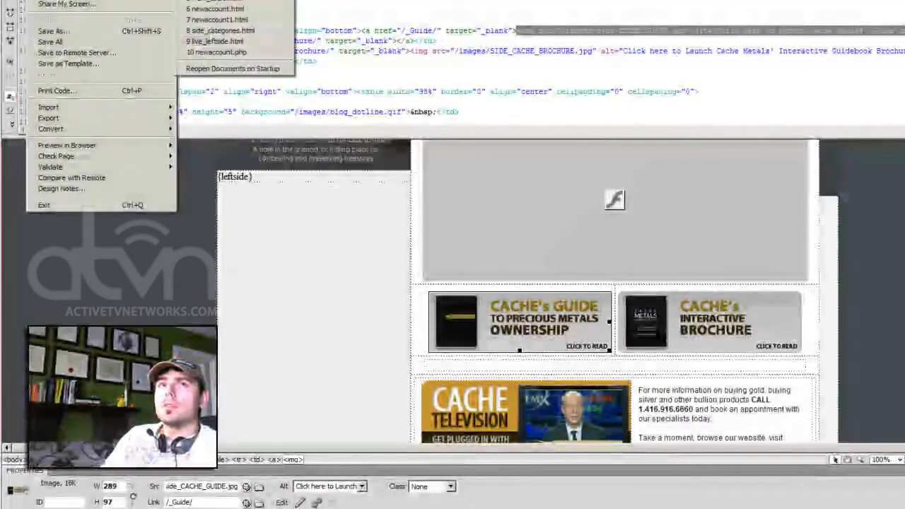
mouse_move(215, 9)
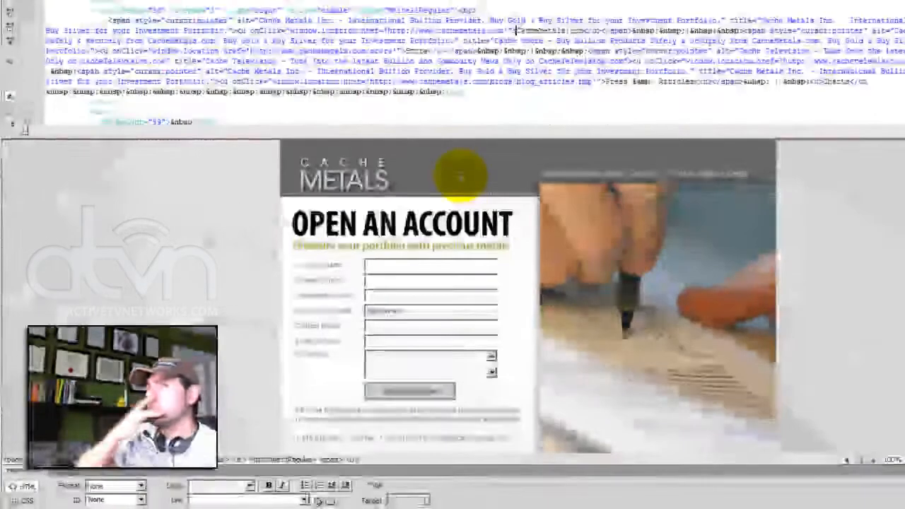
scroll("down", 3)
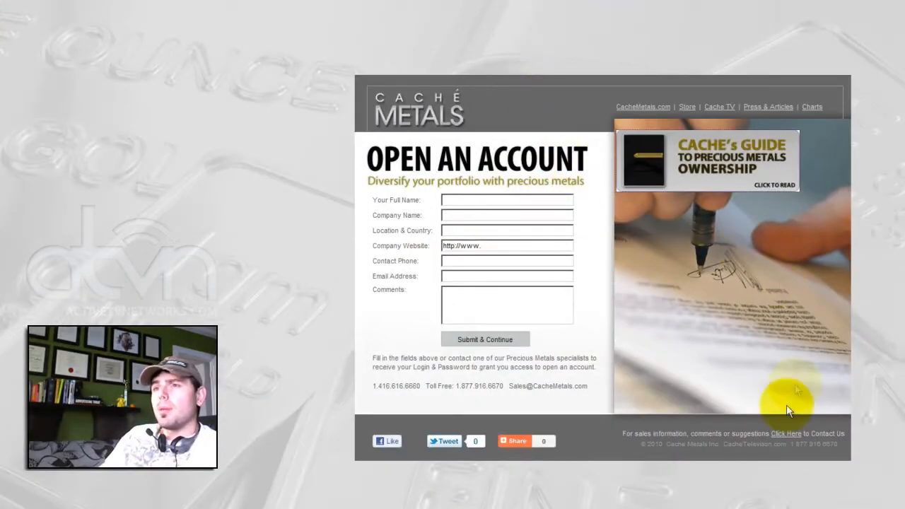
mouse_move(834, 367)
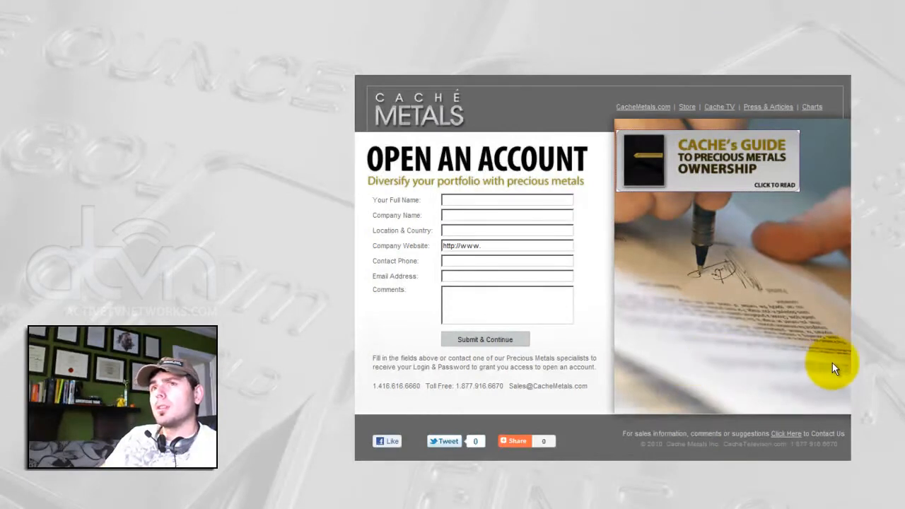
mouse_move(451, 131)
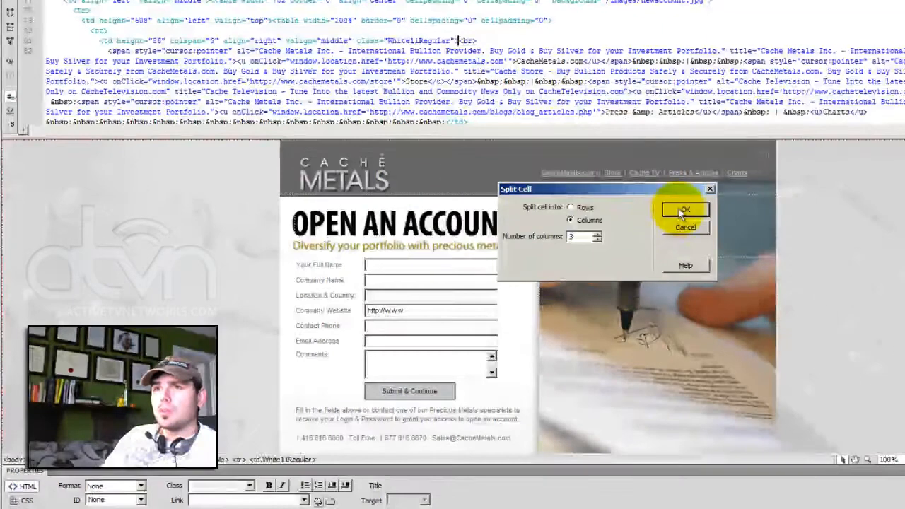
Split the navigation-links header cell into columns and style the links White11Regular
left_click(683, 210)
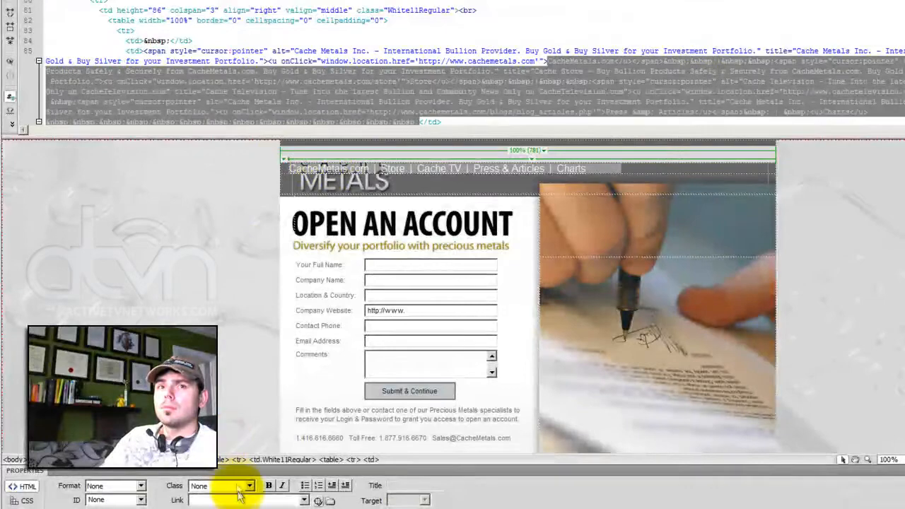
left_click(249, 486)
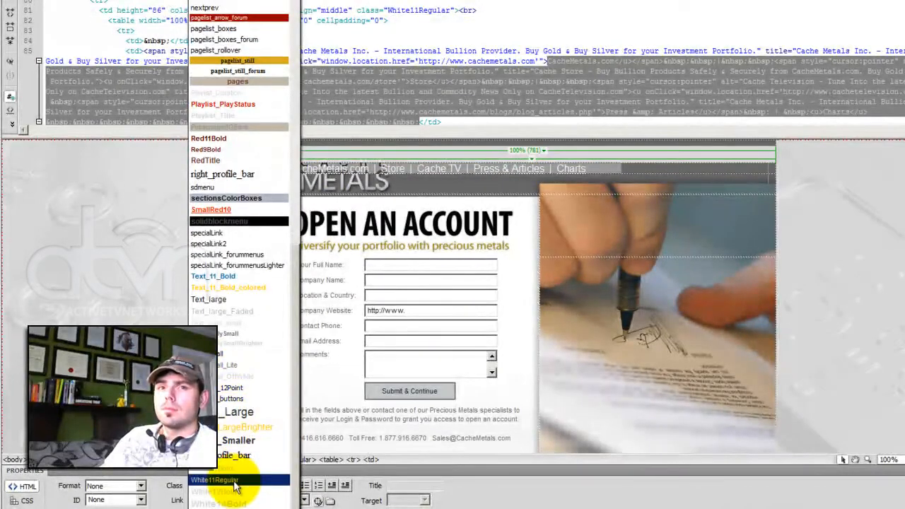
left_click(214, 480)
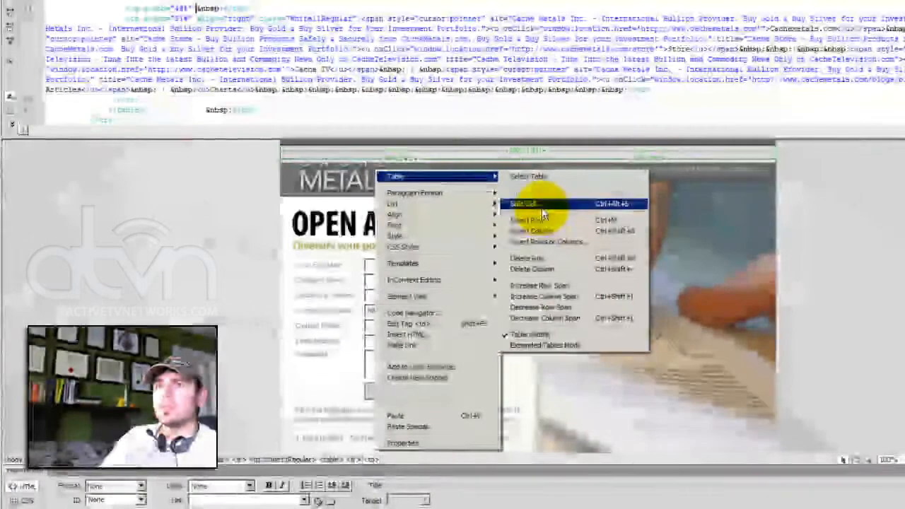
Split the empty header cell beside the links into columns
left_click(523, 203)
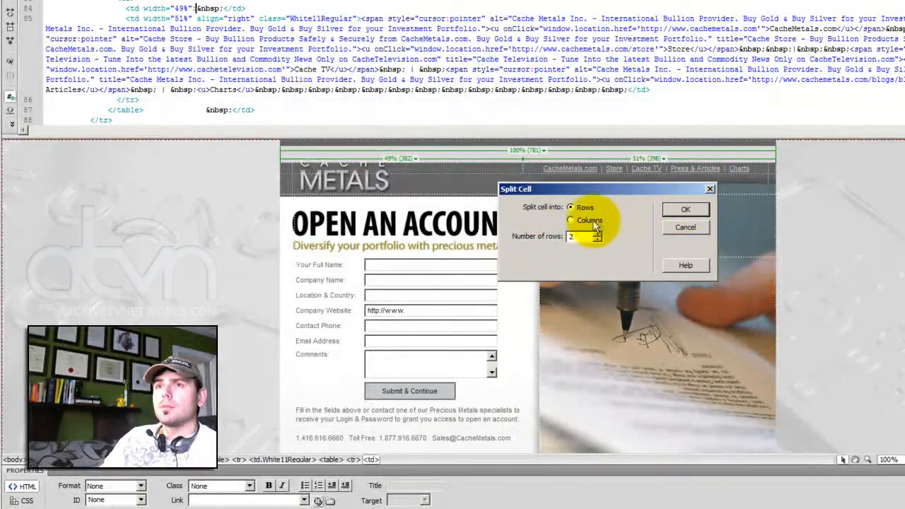
left_click(684, 208)
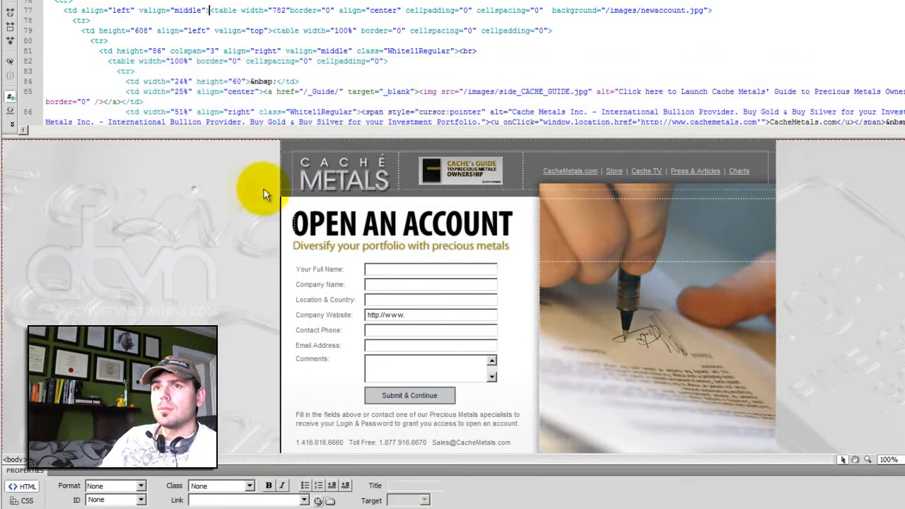
mouse_move(812, 292)
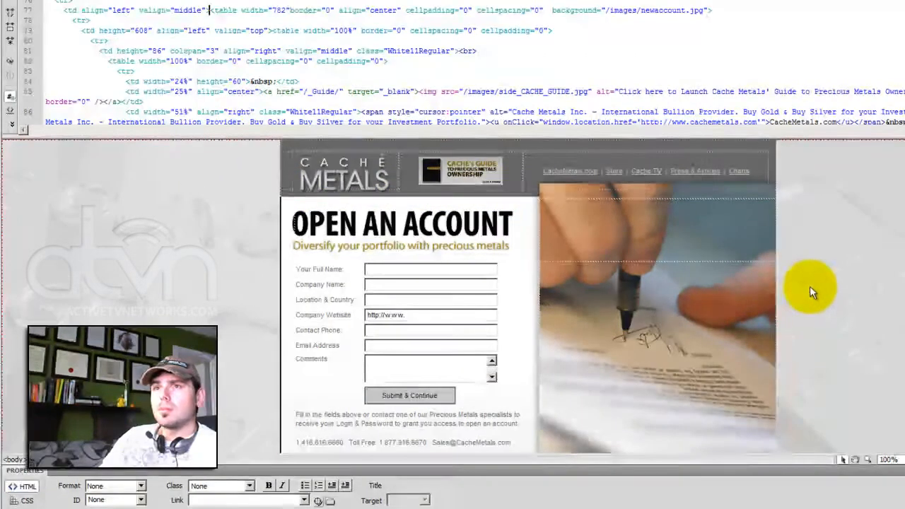
Scroll down the page after placing the Cache's Guide button in the middle header cell
scroll("down", 3)
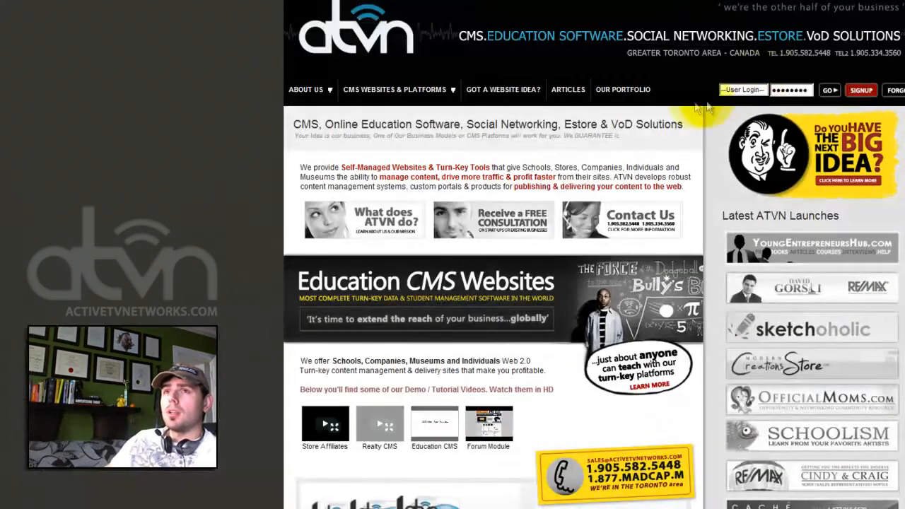
Browse to the ATVN Video Workshops / Tutorials Etc article category
left_click(568, 89)
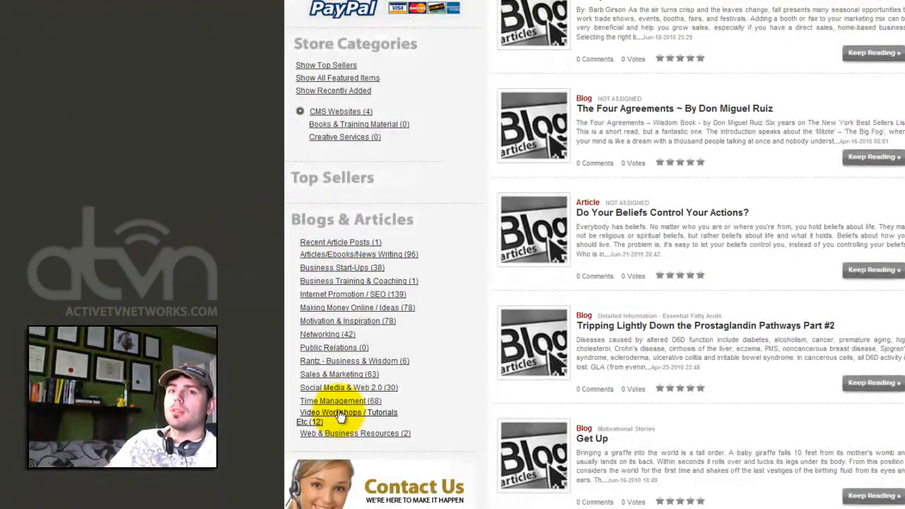
left_click(348, 412)
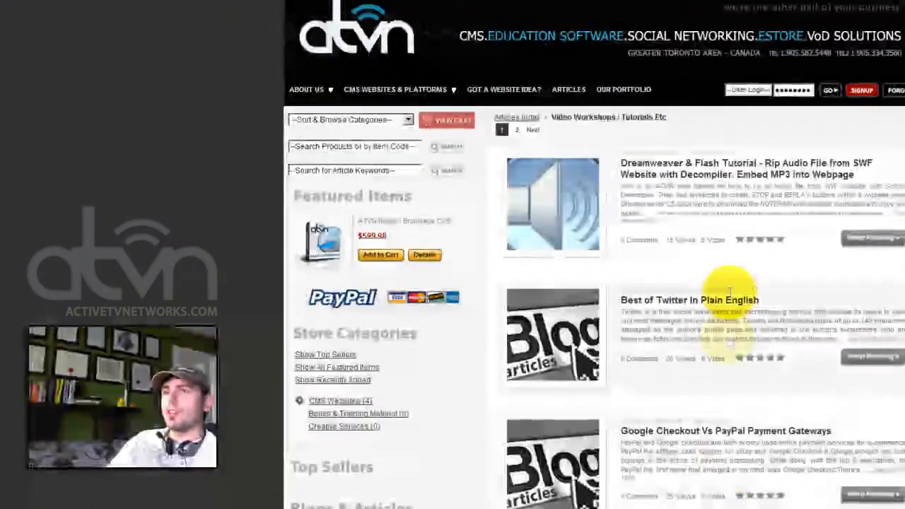